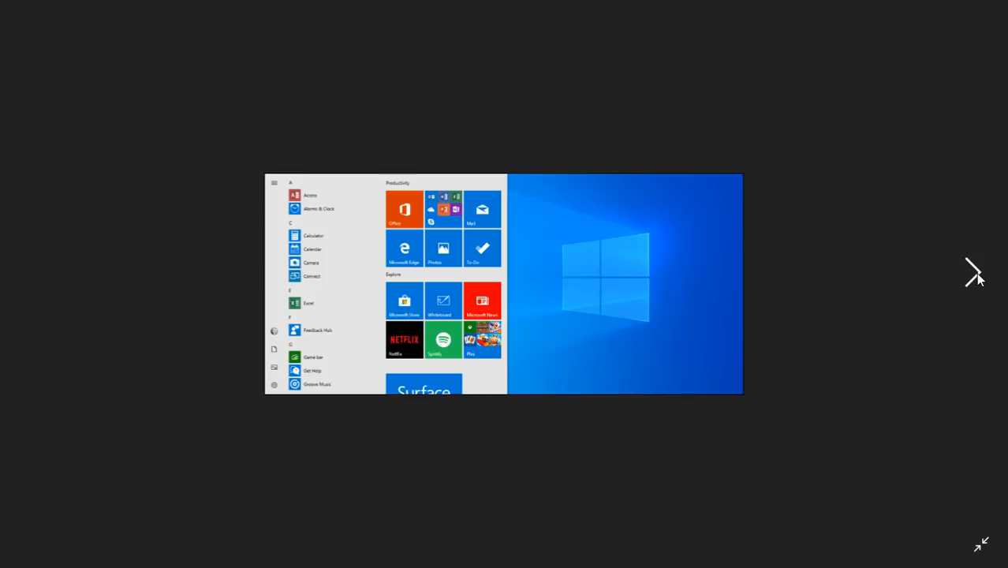
pyautogui.moveTo(623, 281)
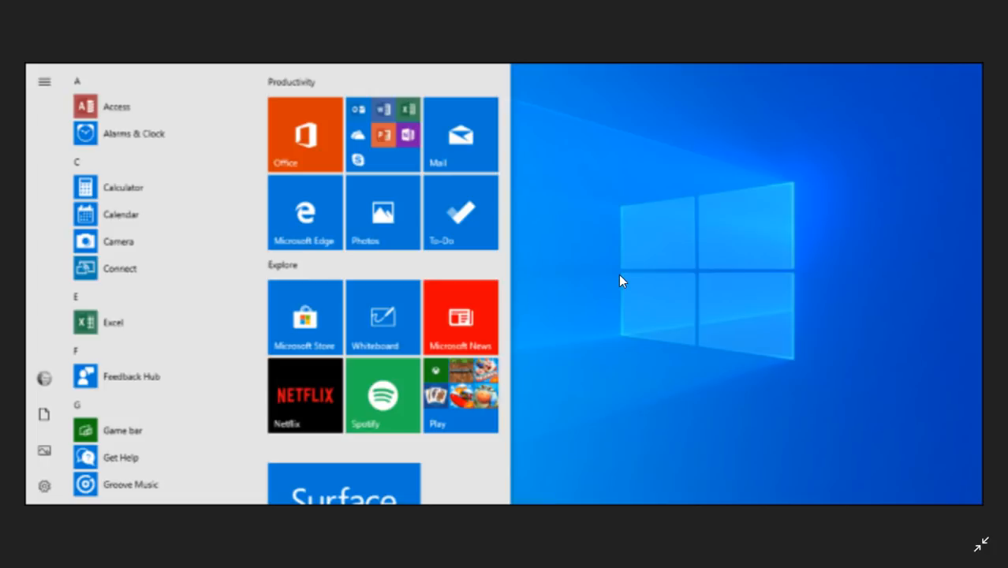
pyautogui.moveTo(710, 278)
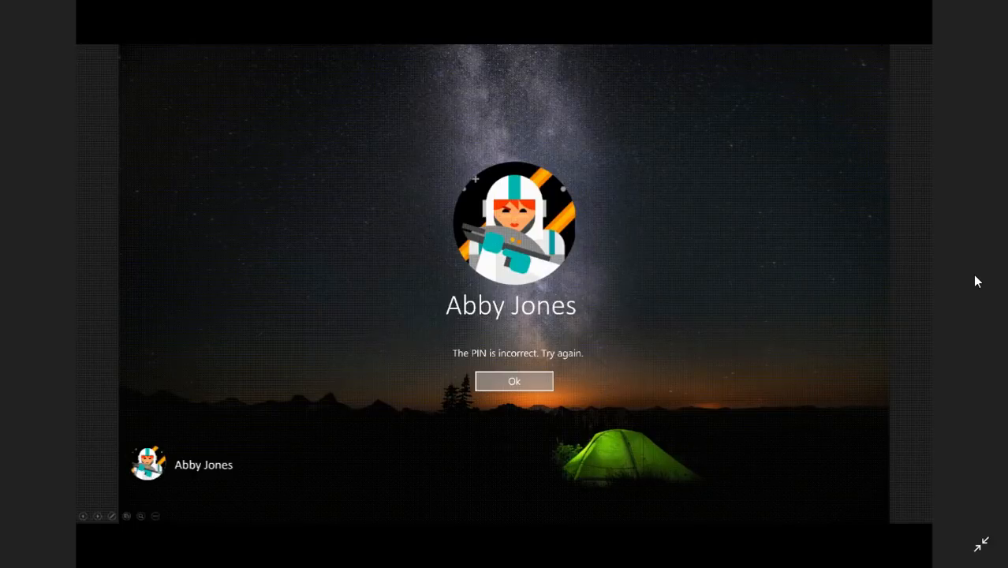
# Play through the sign-in demo GIF showing password, PIN setup and incorrect-PIN screens.
pyautogui.click(514, 380)
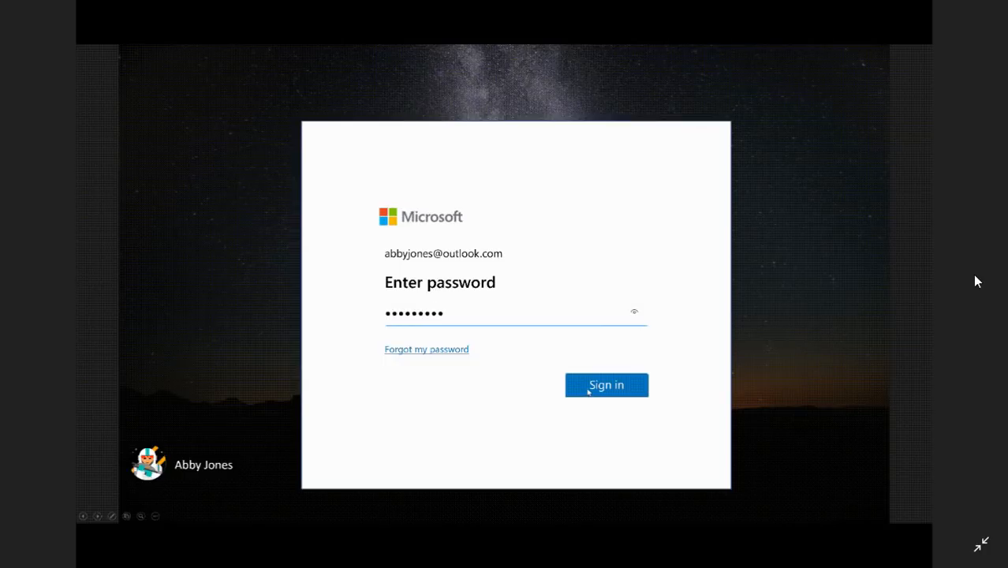
pyautogui.click(605, 385)
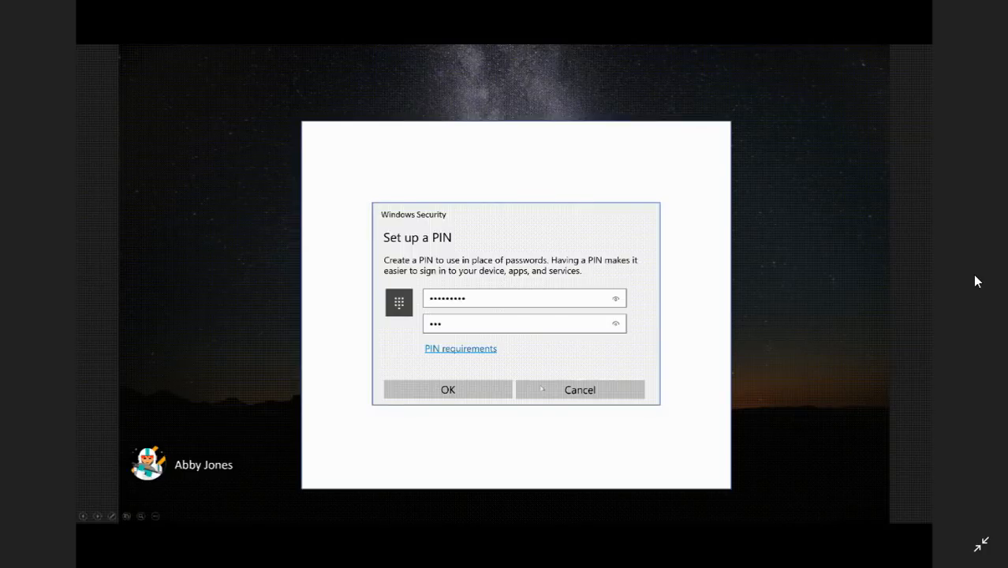
pyautogui.click(447, 388)
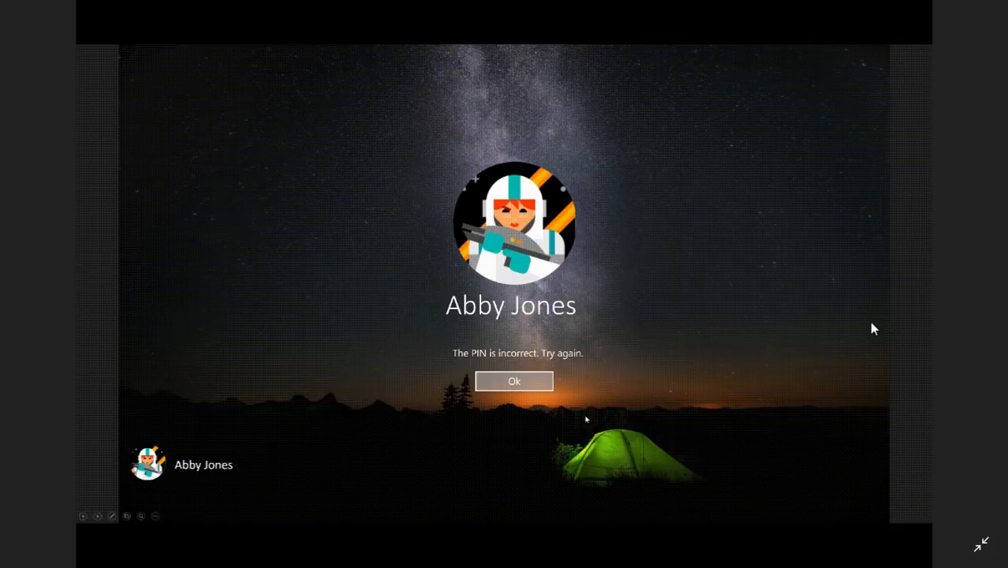
pyautogui.click(514, 380)
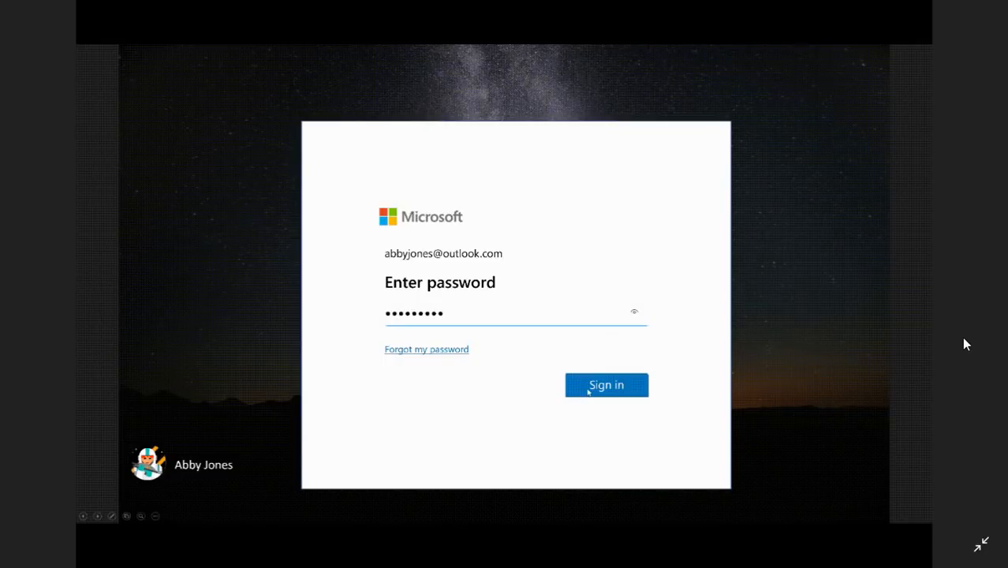
pyautogui.click(605, 385)
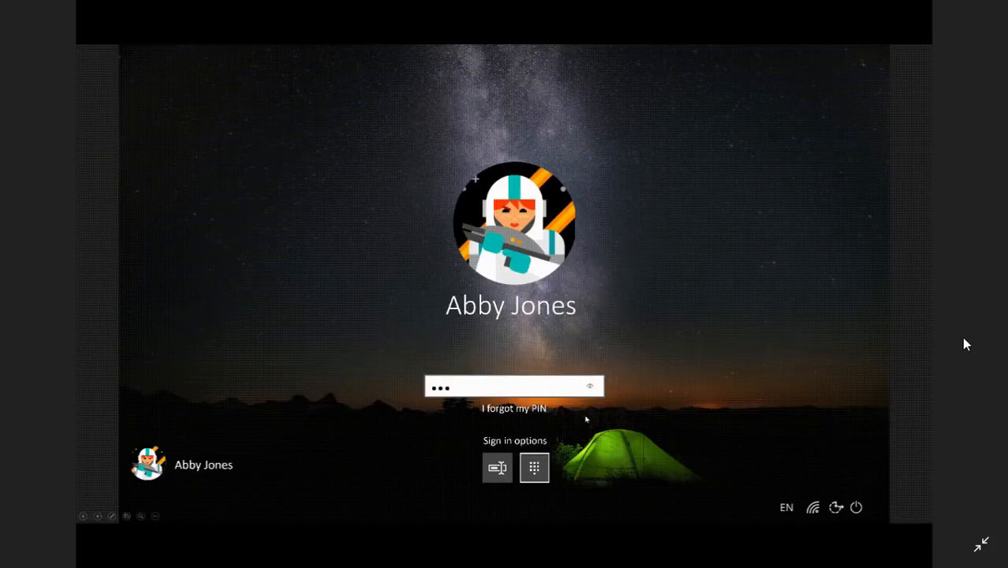
pyautogui.press('enter')
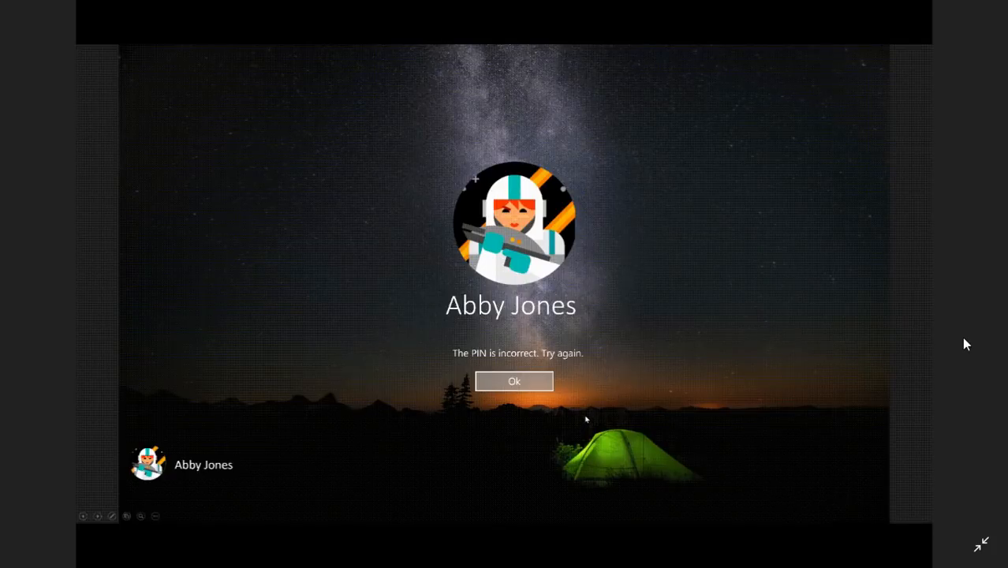
pyautogui.click(514, 380)
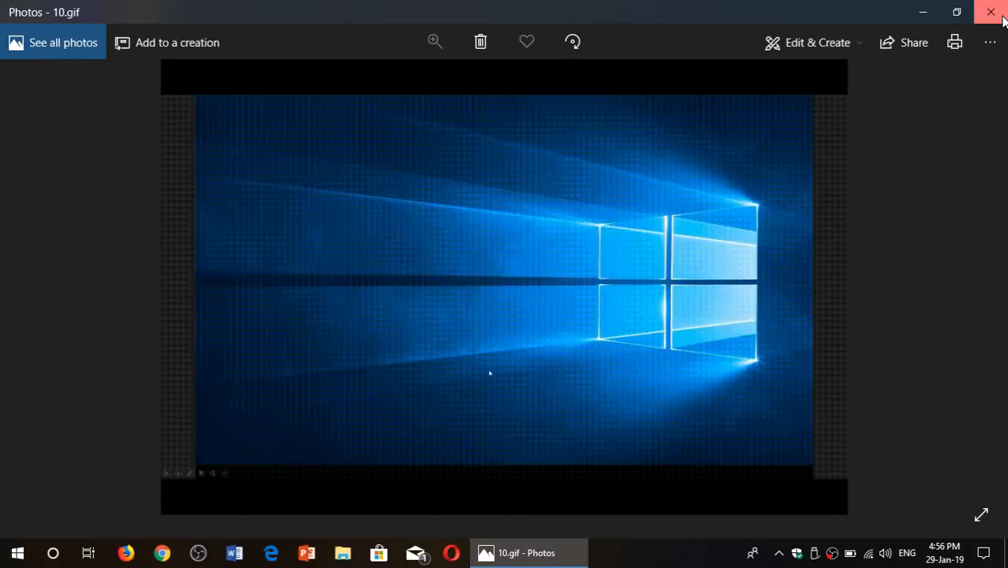
# Close the Photos viewer, returning to the desktop.
pyautogui.click(990, 13)
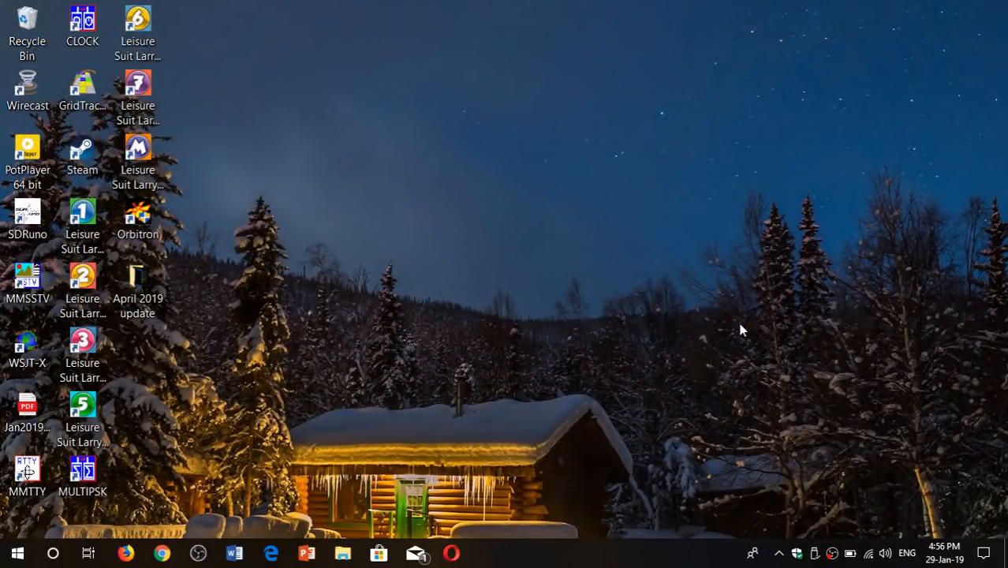